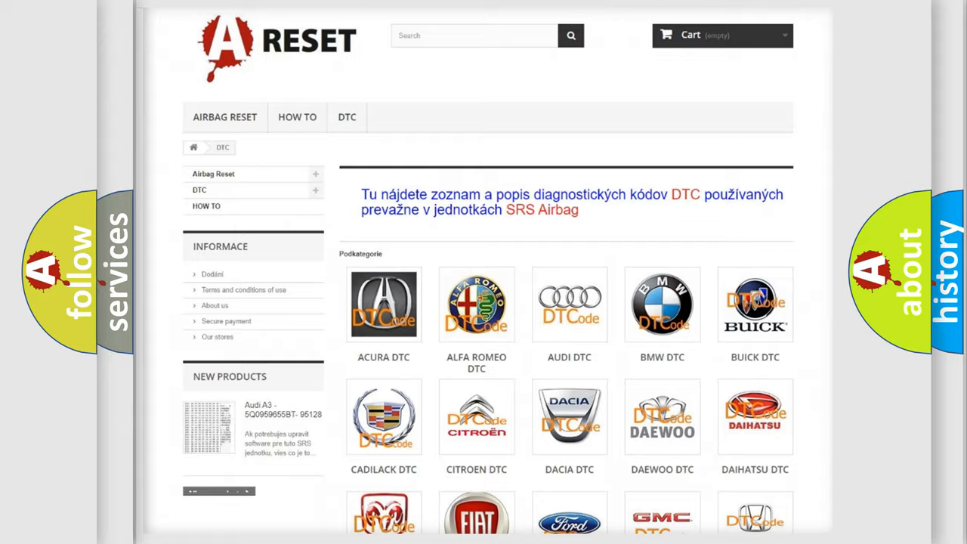
scroll("down", 3)
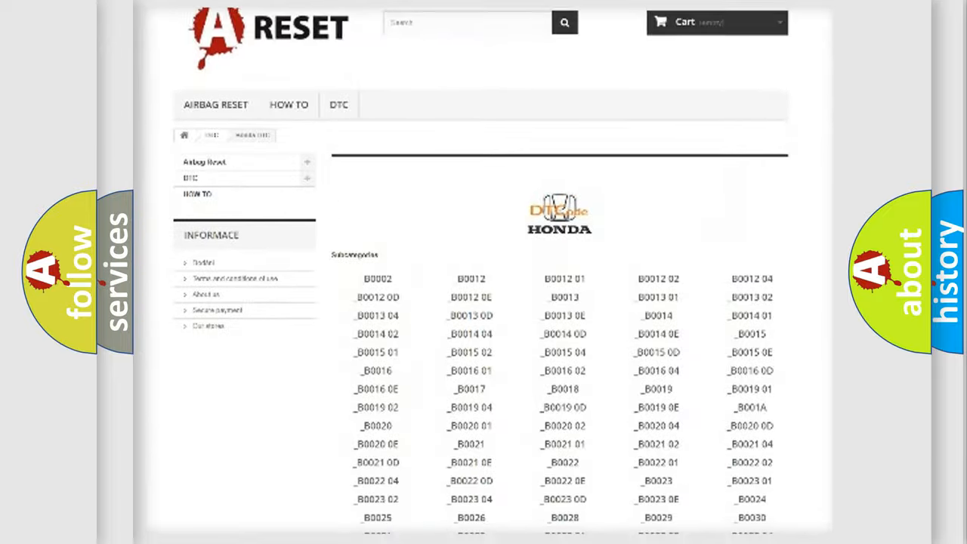
scroll("down", 3)
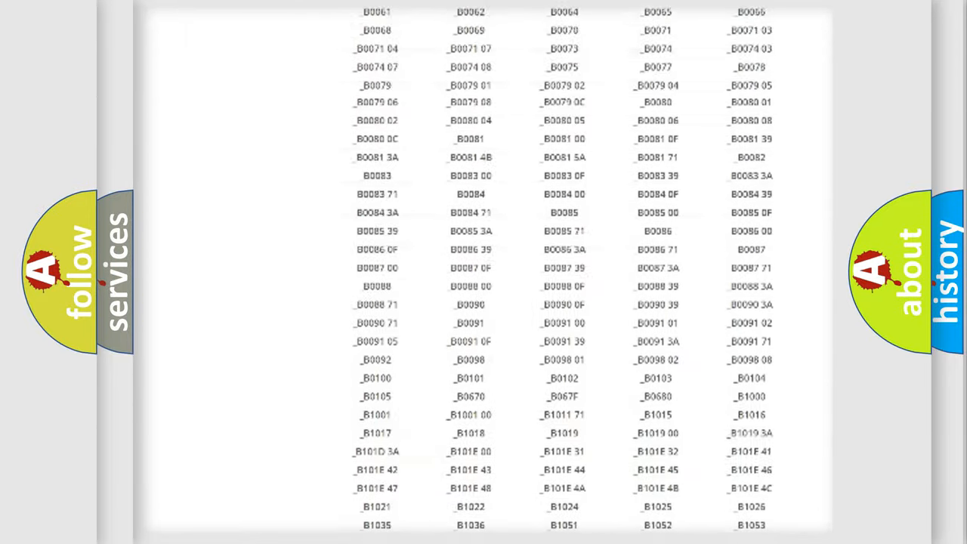
scroll("up", 3)
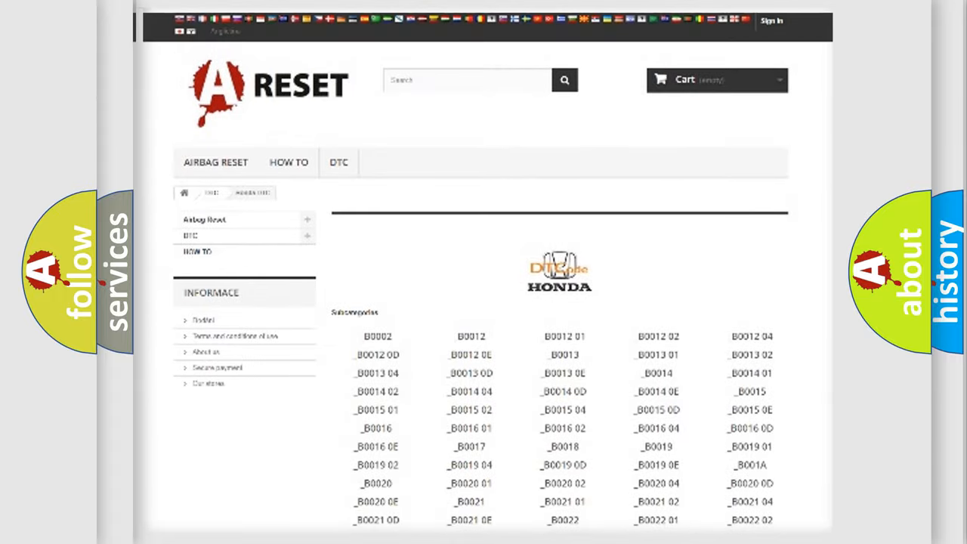